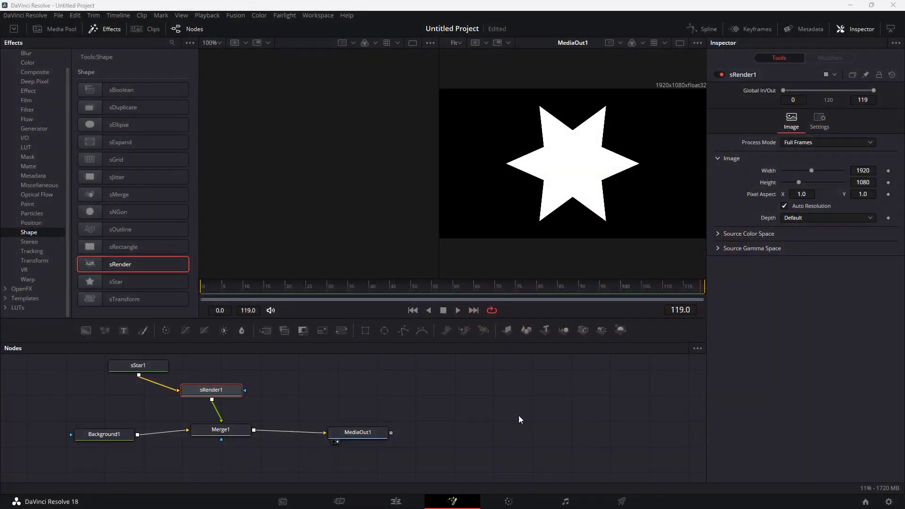
Inspect the Background, sStar1 and sRender1 nodes' settings before adding jitter
left_click(103, 433)
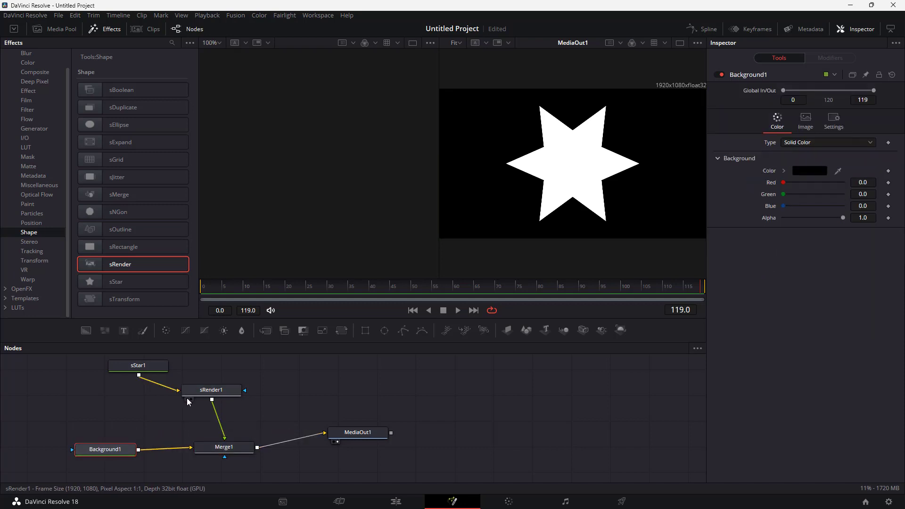
left_click(137, 365)
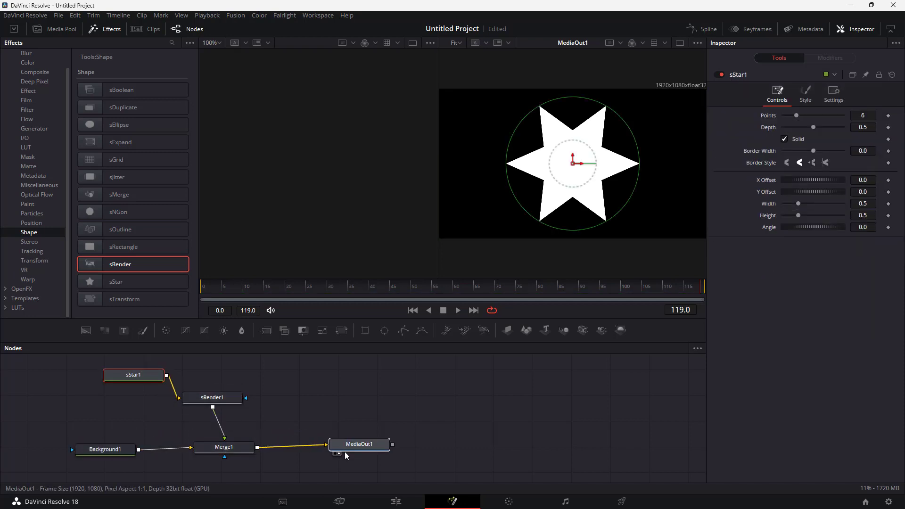
left_click(212, 397)
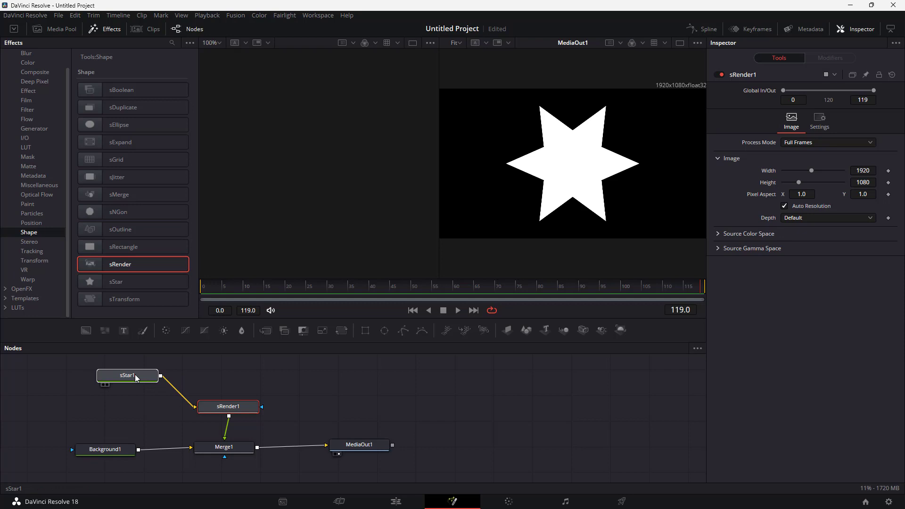
left_click(126, 375)
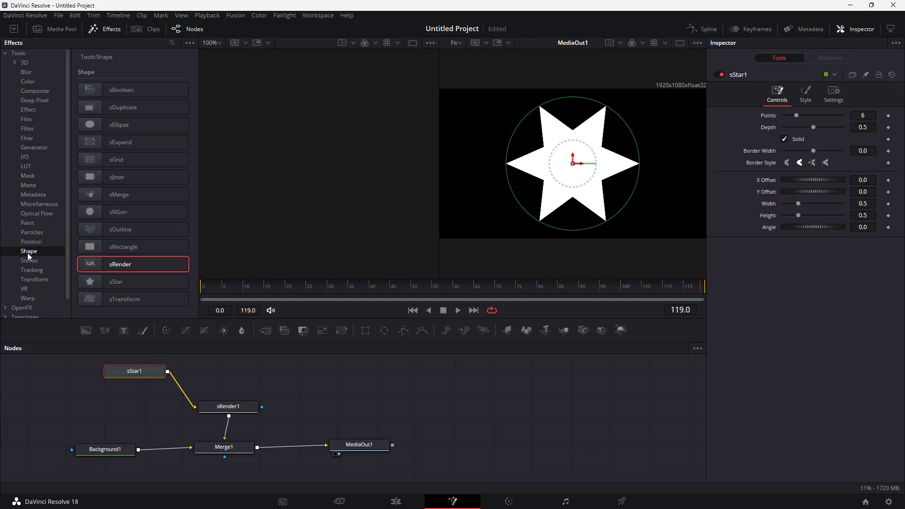
mouse_move(116, 177)
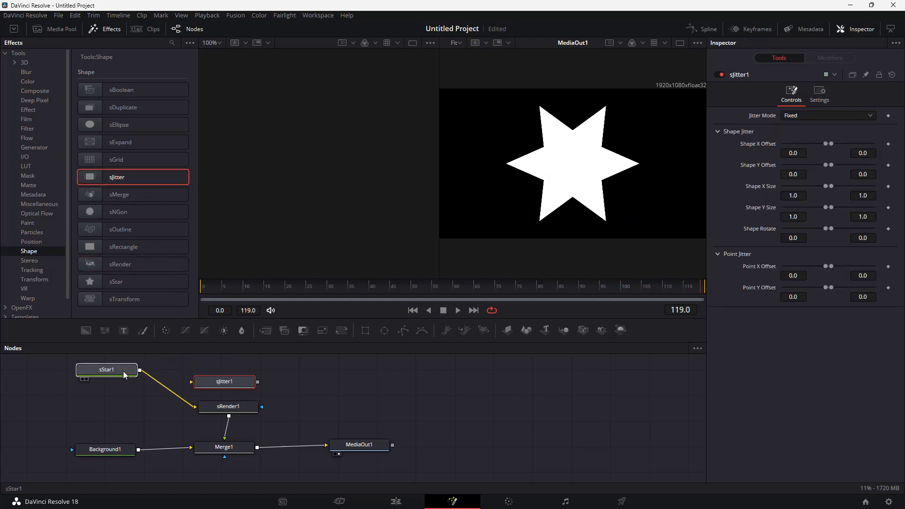
Wire sStar1 into the new sJitter1 node and route its output into sRender1
left_click(107, 369)
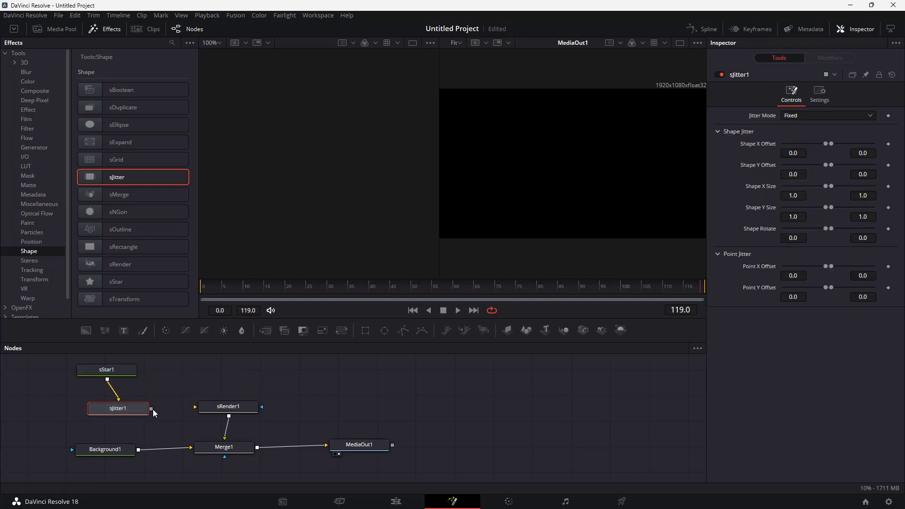
left_click_drag(119, 408, 190, 383)
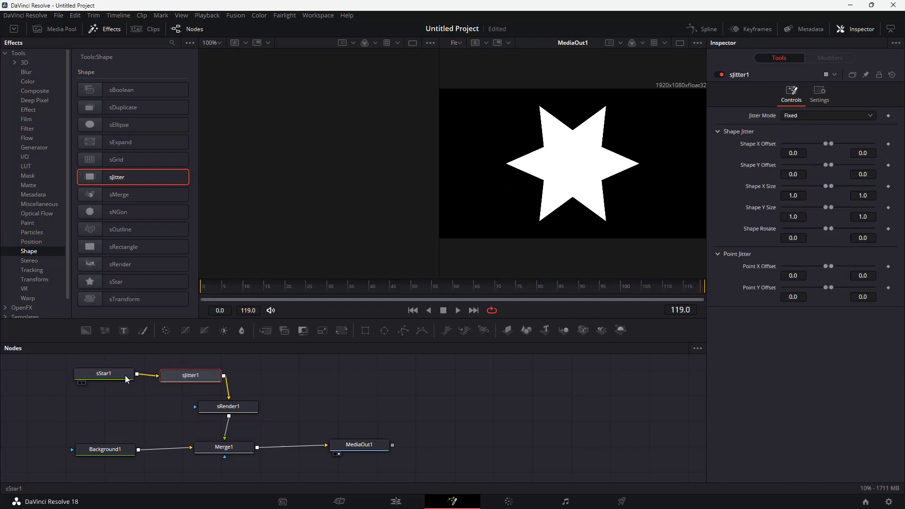
left_click(104, 373)
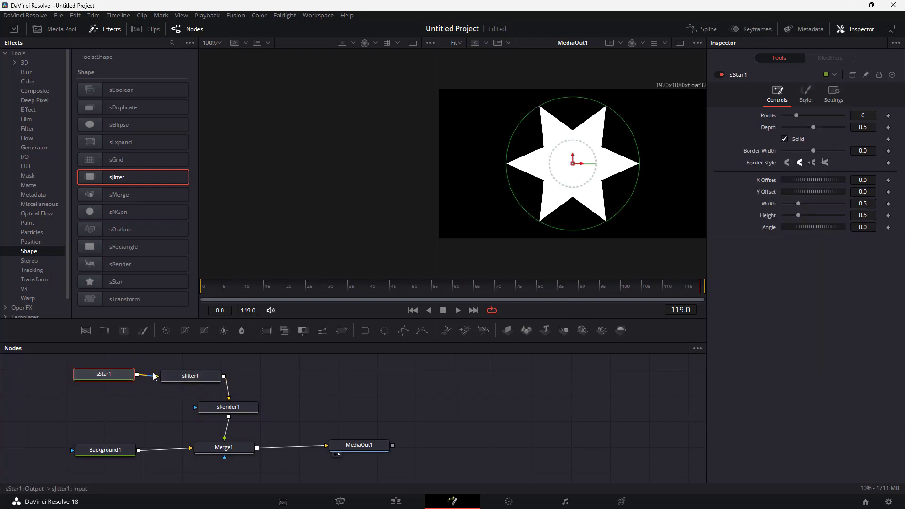
left_click(190, 375)
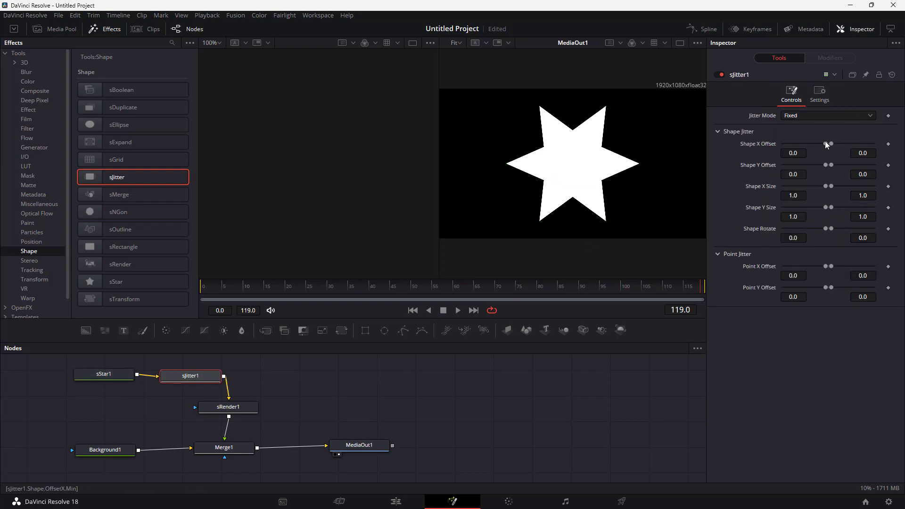
Widen the Shape Offset and Size X/Y jitter ranges and set Jitter Mode to Random
left_click_drag(829, 143, 832, 143)
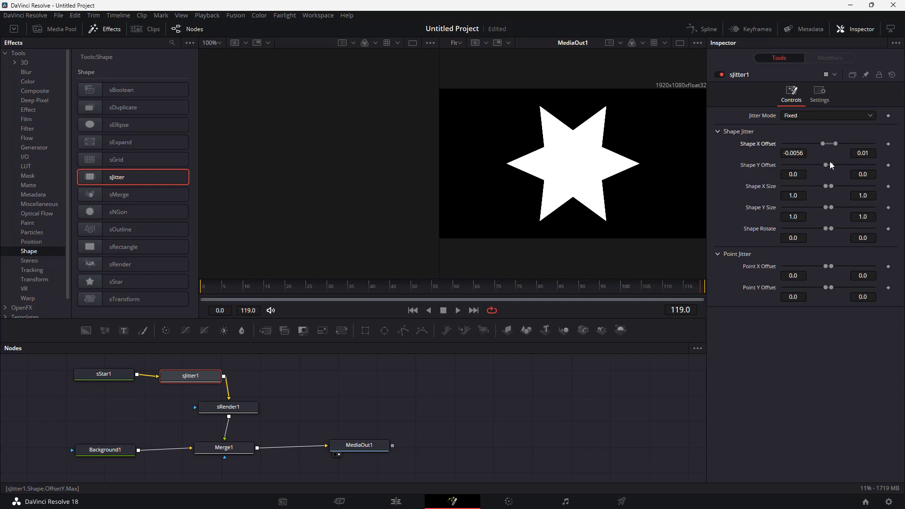
left_click_drag(824, 166, 827, 174)
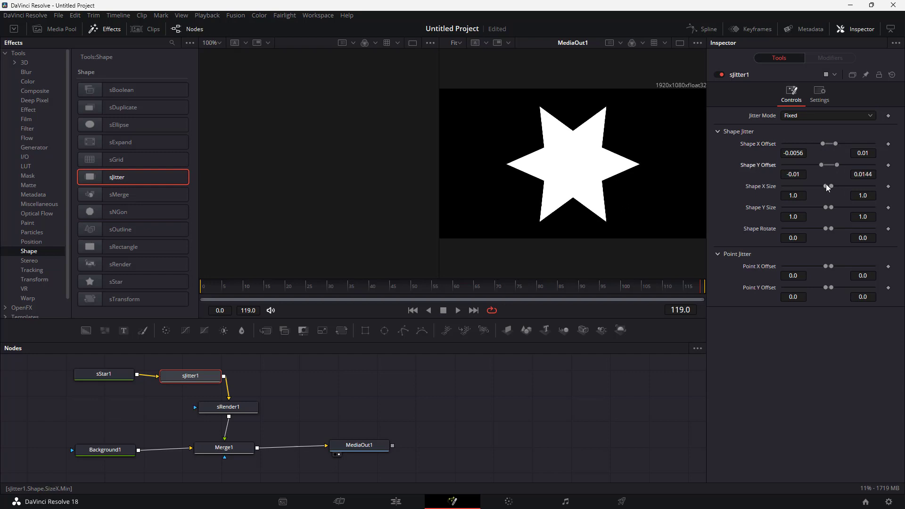
left_click_drag(829, 187, 831, 207)
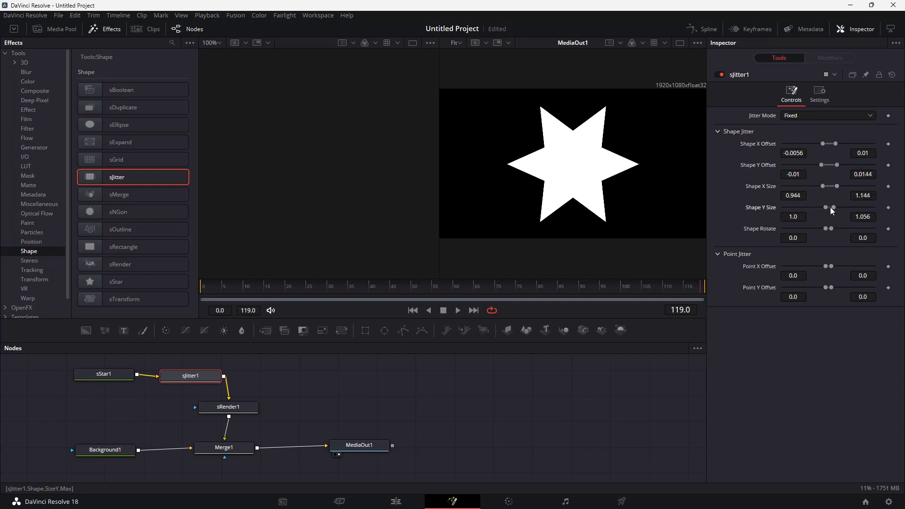
left_click_drag(830, 228, 836, 228)
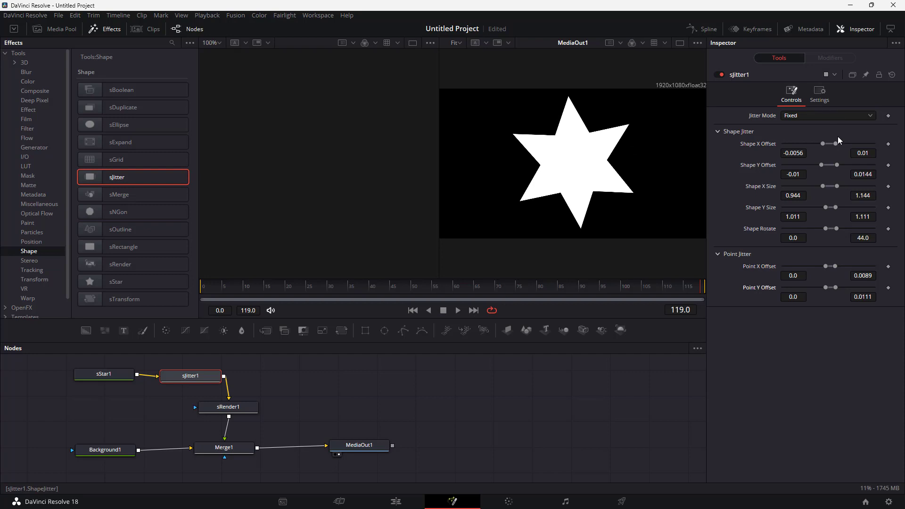
left_click(826, 115)
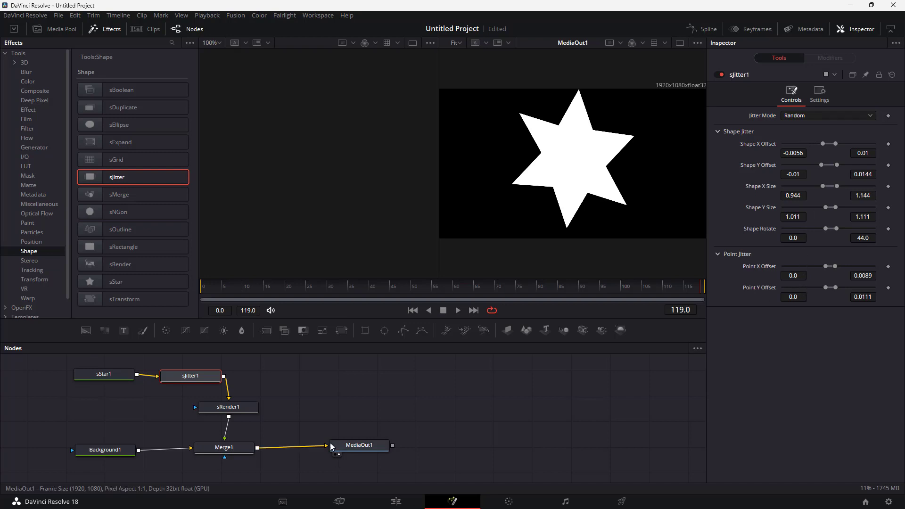
Play back the composition to watch the star jitter, then stop playback
left_click(457, 310)
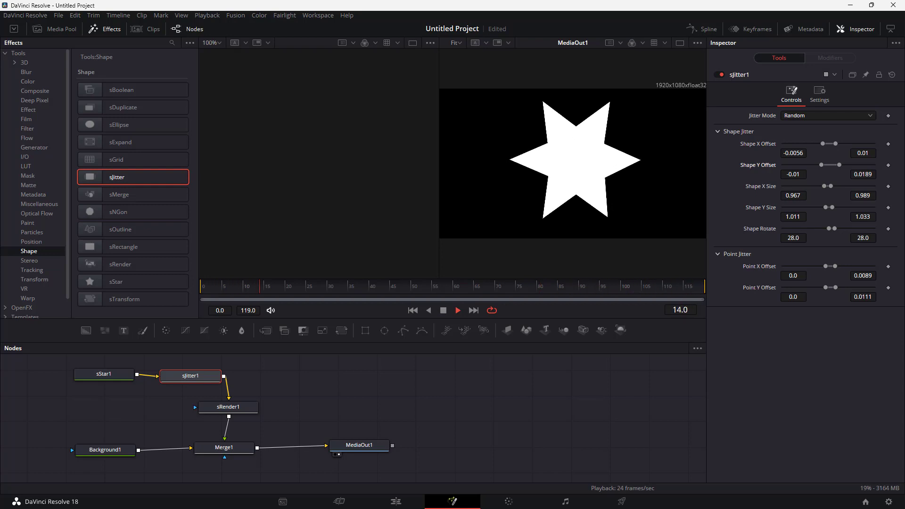
left_click(456, 310)
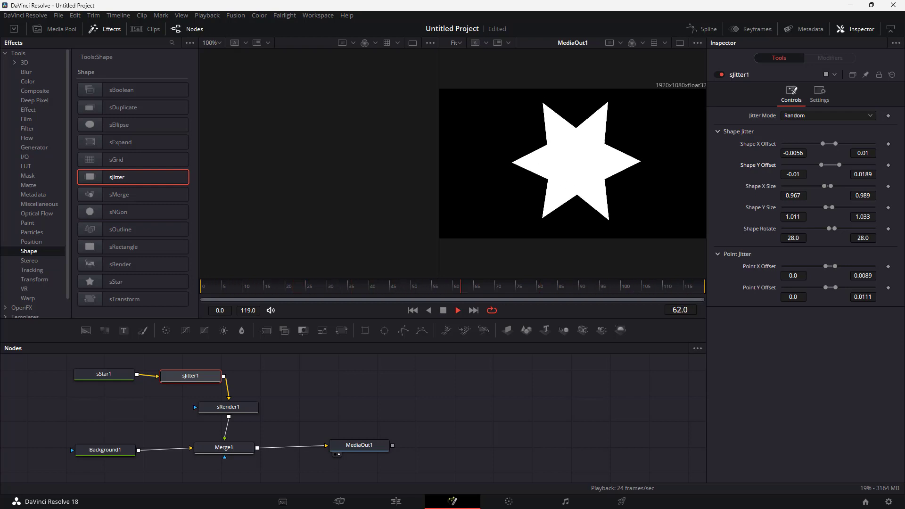